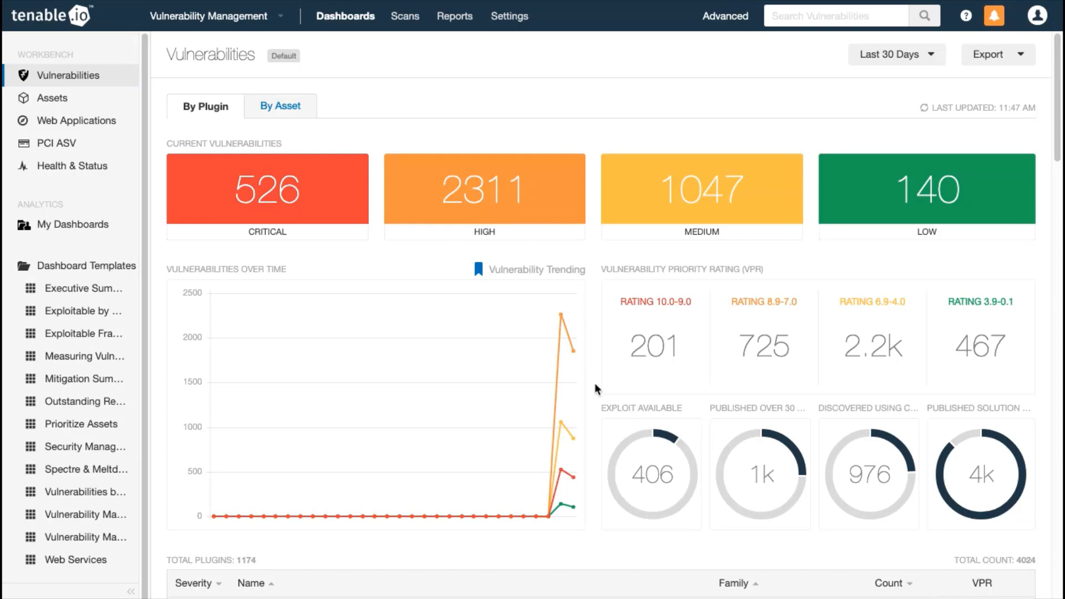
mouse_move(404, 16)
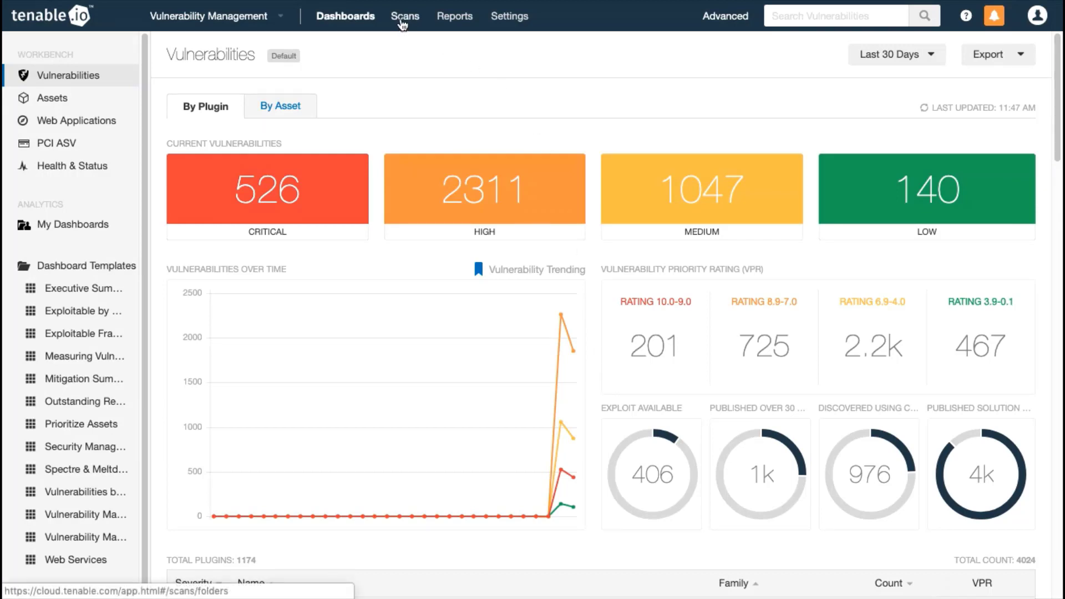
Step: View the assets discovered by the Shared Nessus Network Monitor scan from the Scans list
left_click(405, 16)
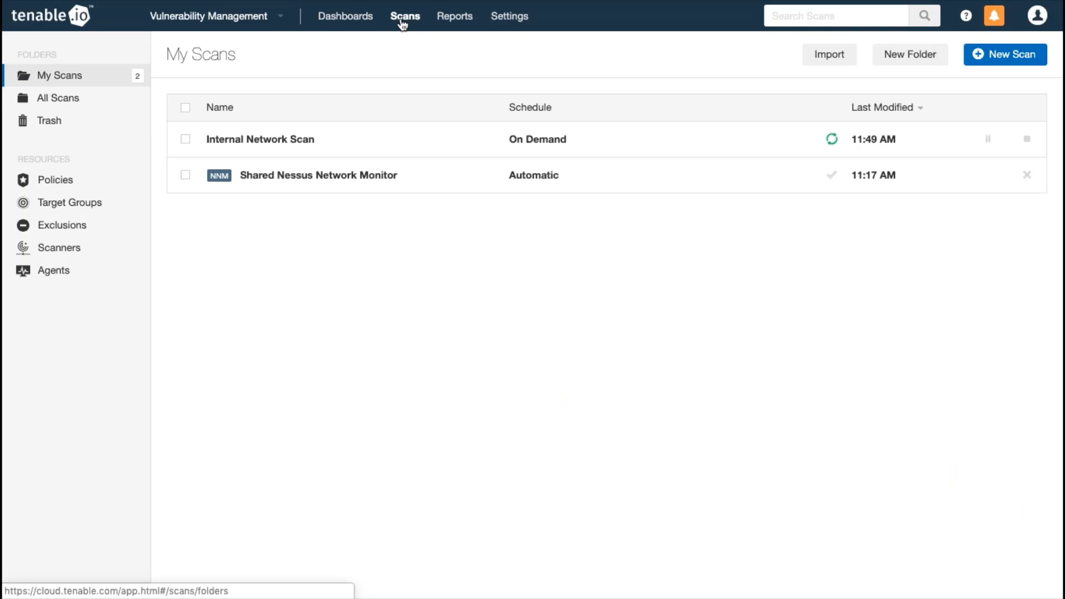
mouse_move(472, 186)
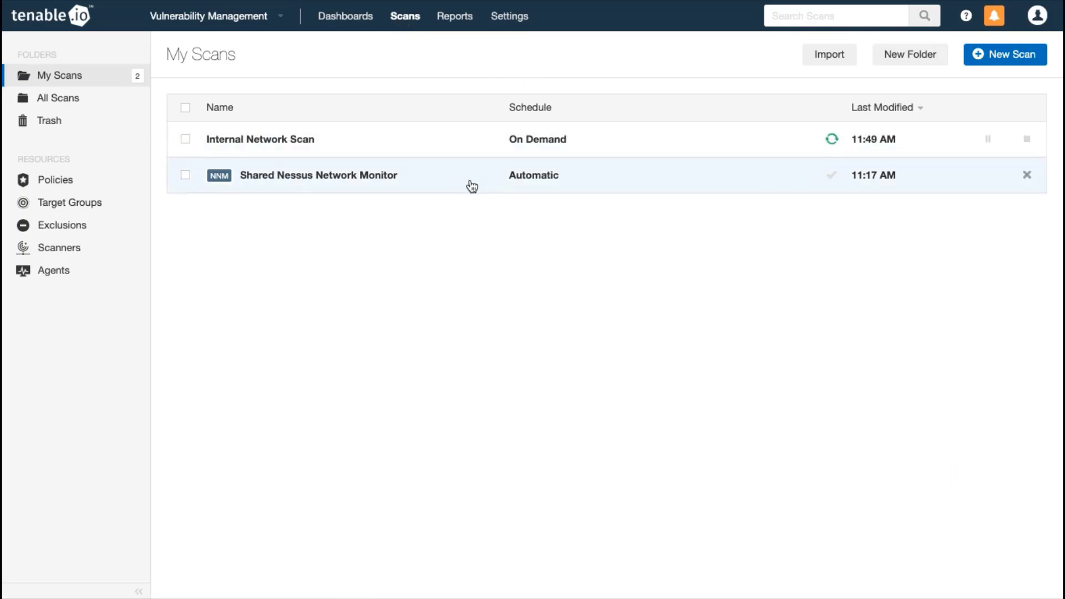
left_click(318, 175)
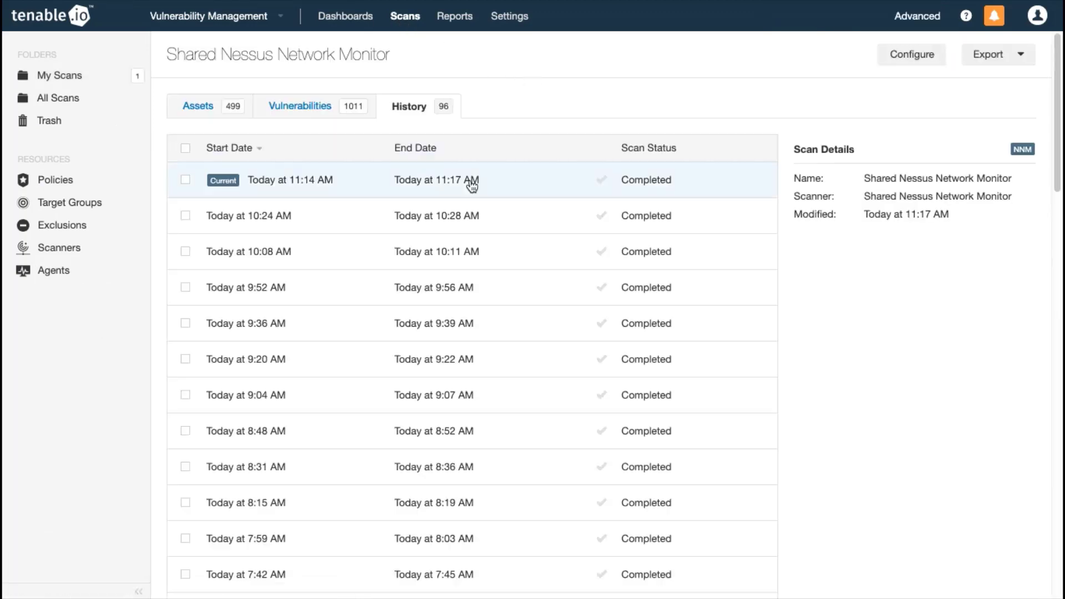
left_click(197, 107)
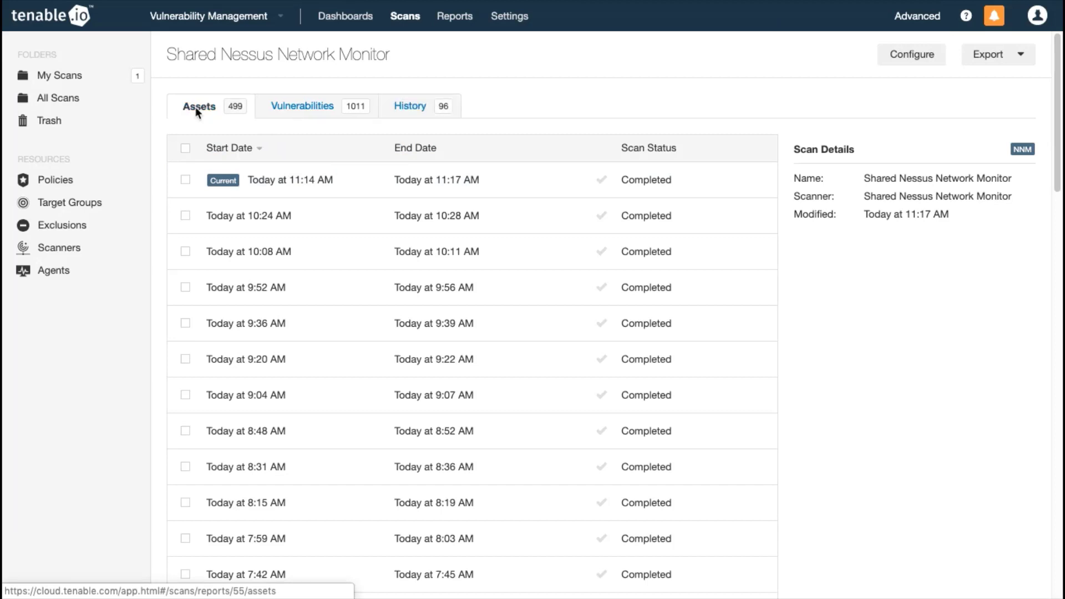
left_click(198, 106)
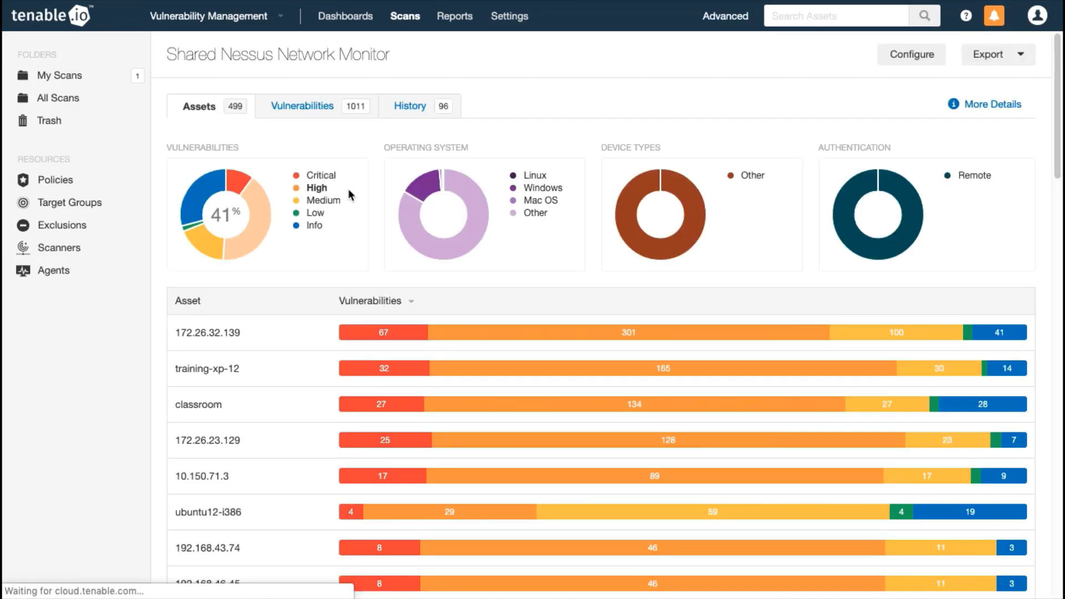
mouse_move(316, 421)
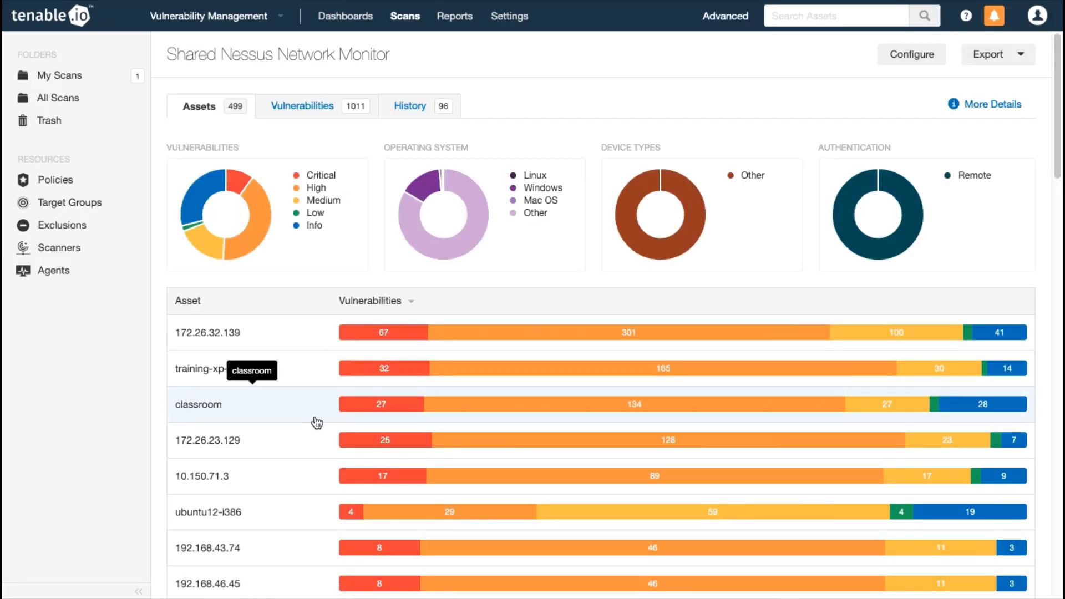
Step: View asset 172.26.32.139's 510 vulnerabilities and asset details with export options
left_click(198, 404)
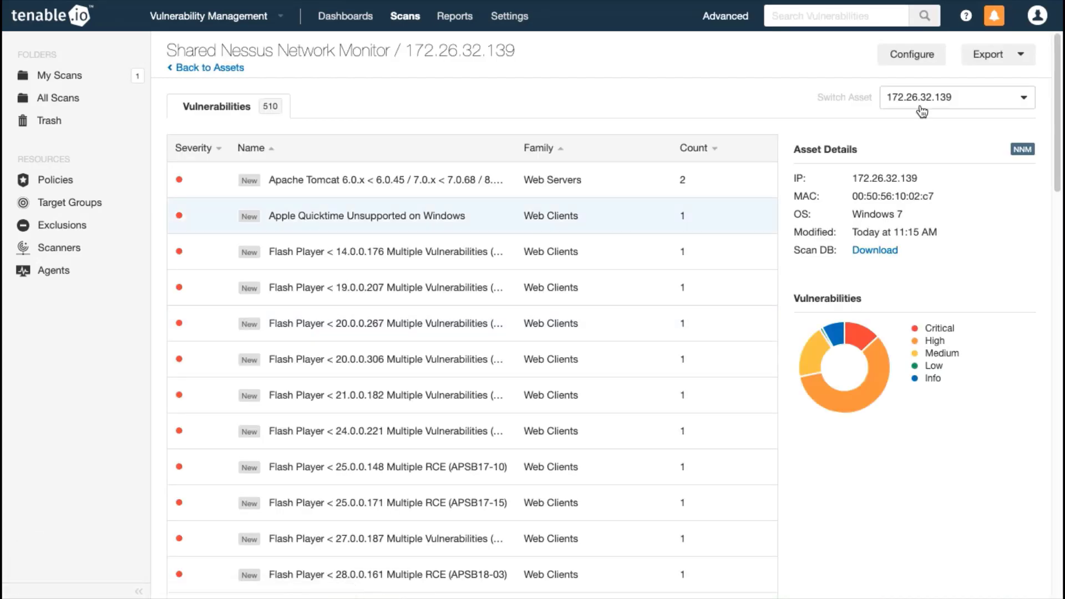
left_click(996, 55)
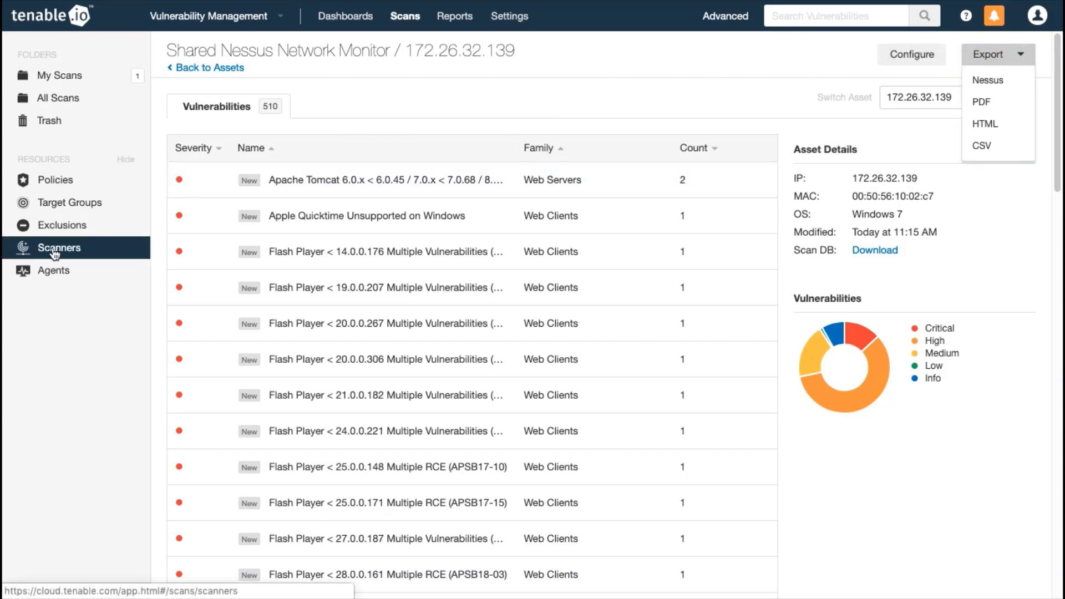
Step: Set the Shared Nessus Network Monitor scanner's report frequency to 15 minutes and save
left_click(58, 247)
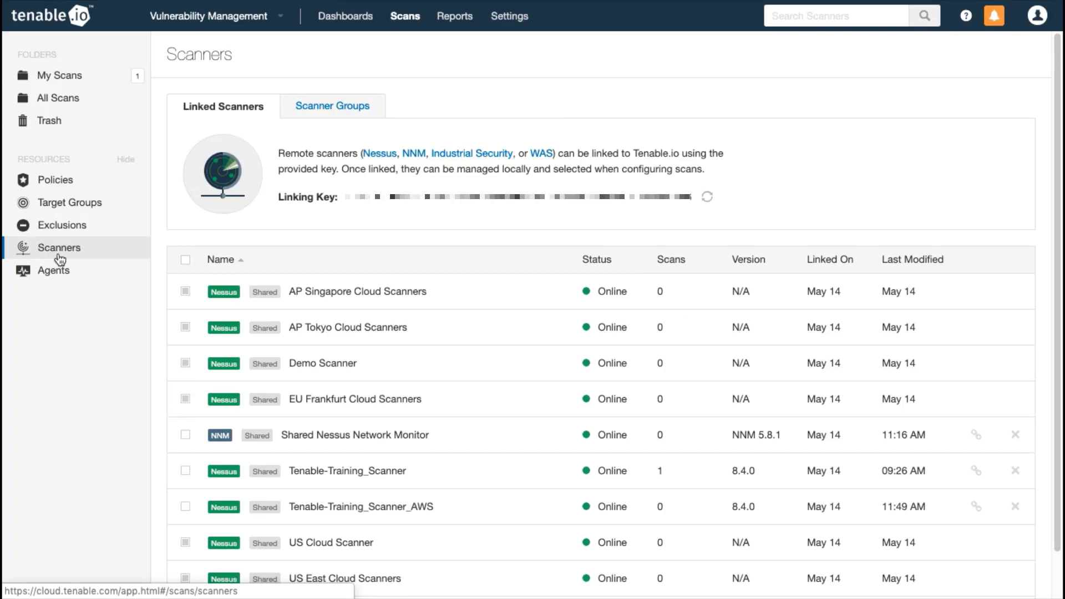
mouse_move(416, 441)
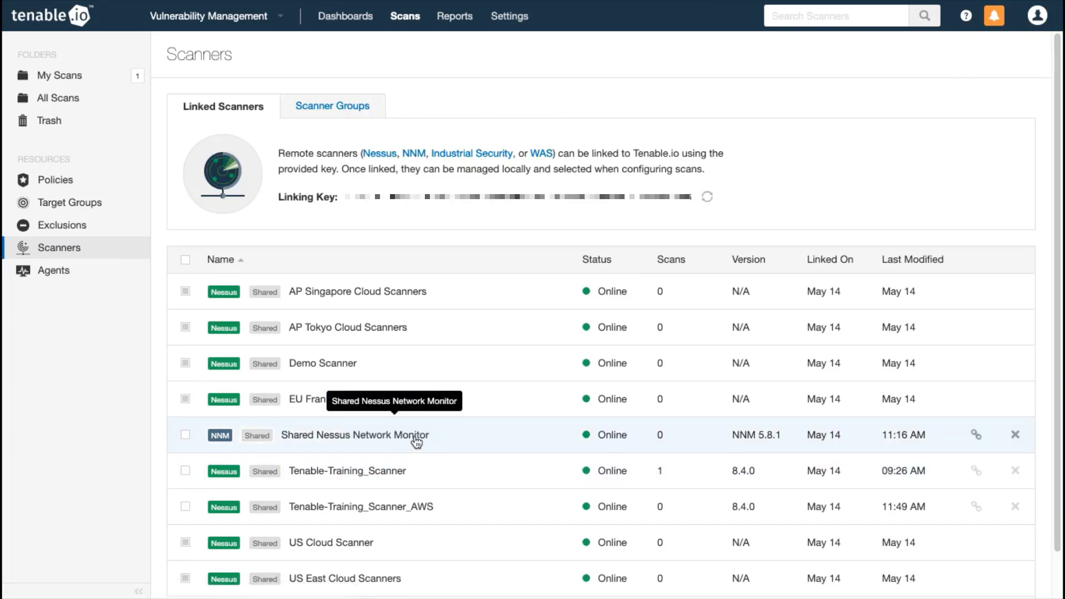
left_click(354, 435)
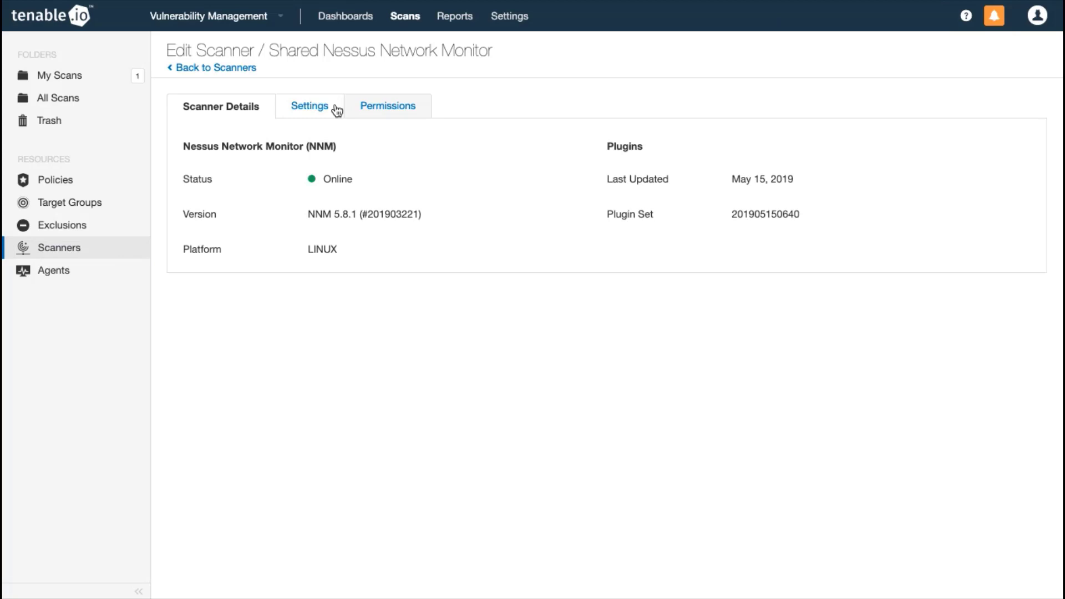
left_click(309, 106)
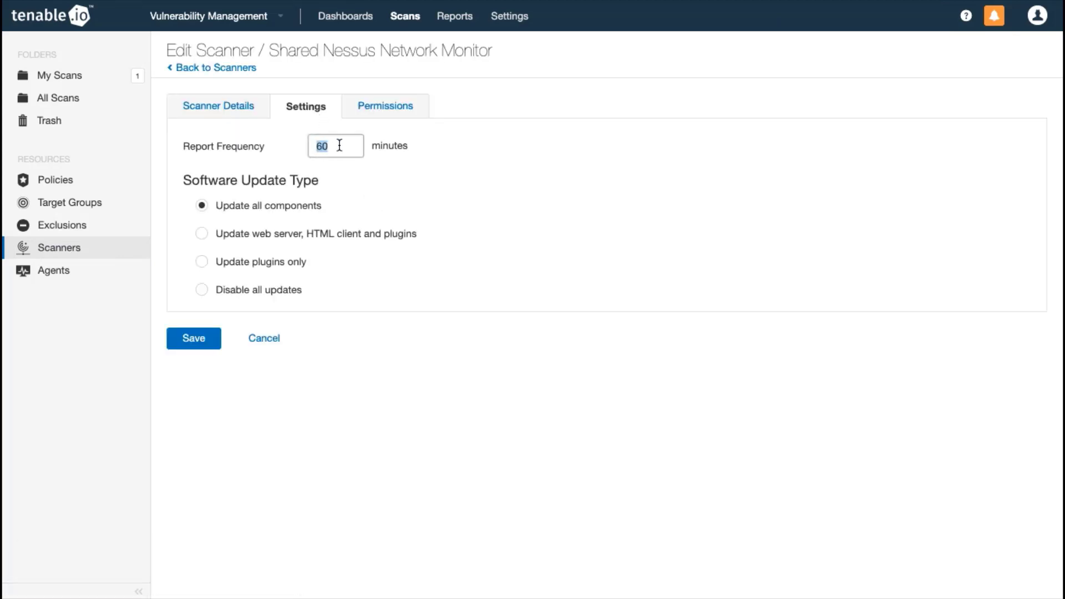
type("15")
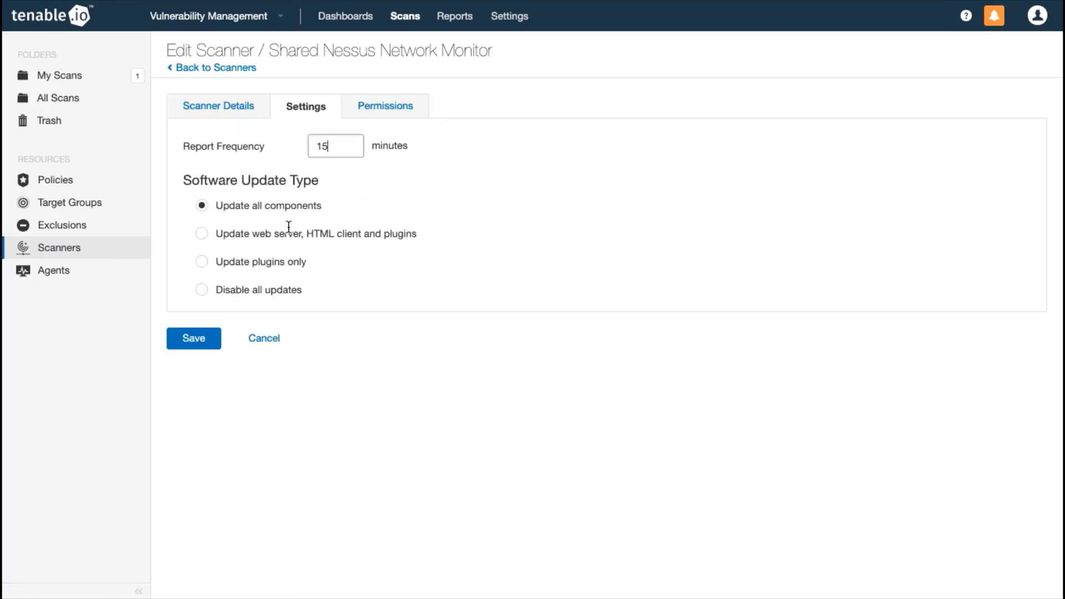
left_click(193, 337)
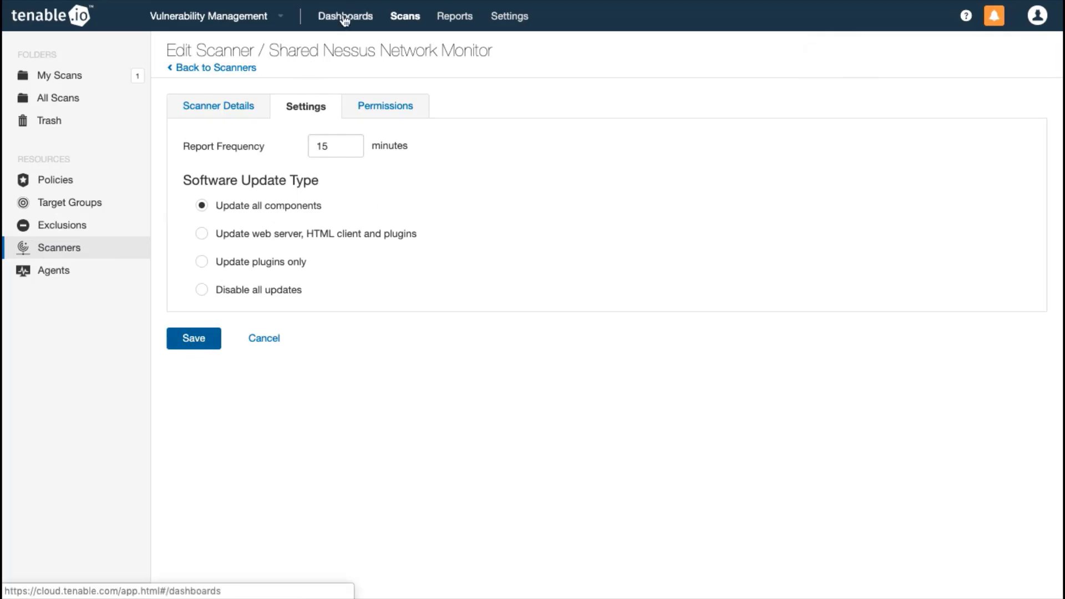
Step: Filter the Assets workbench to Source only contains NNM, yielding 912 assets
left_click(345, 15)
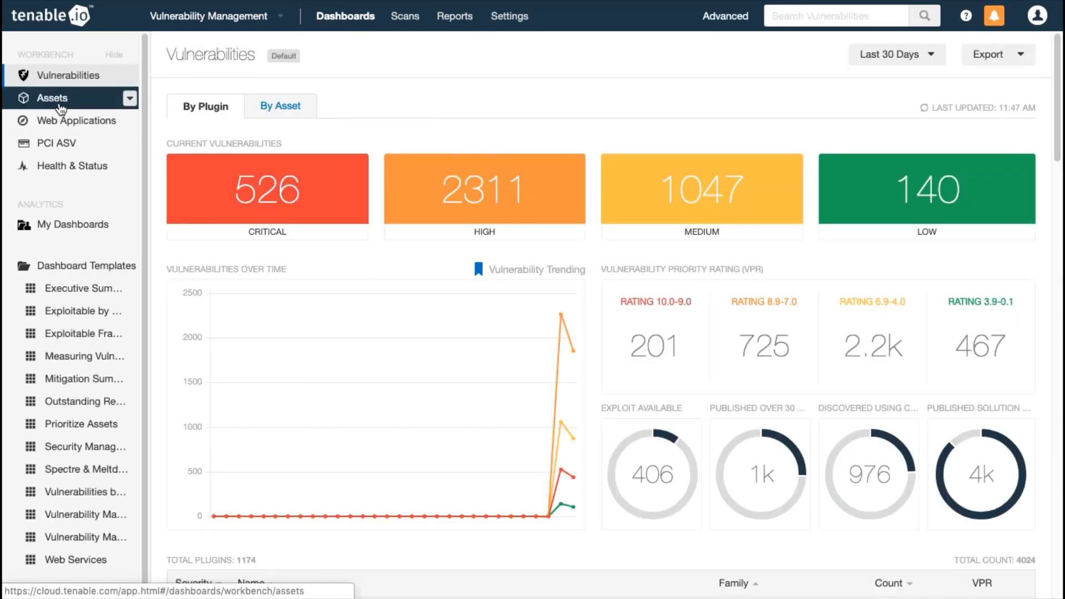
left_click(51, 97)
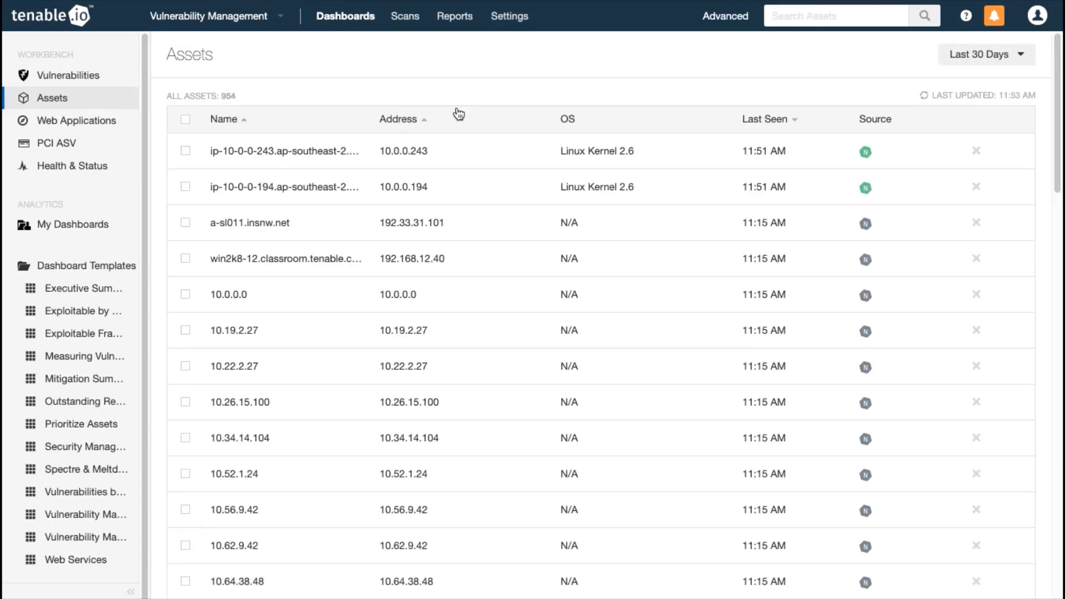
mouse_move(454, 110)
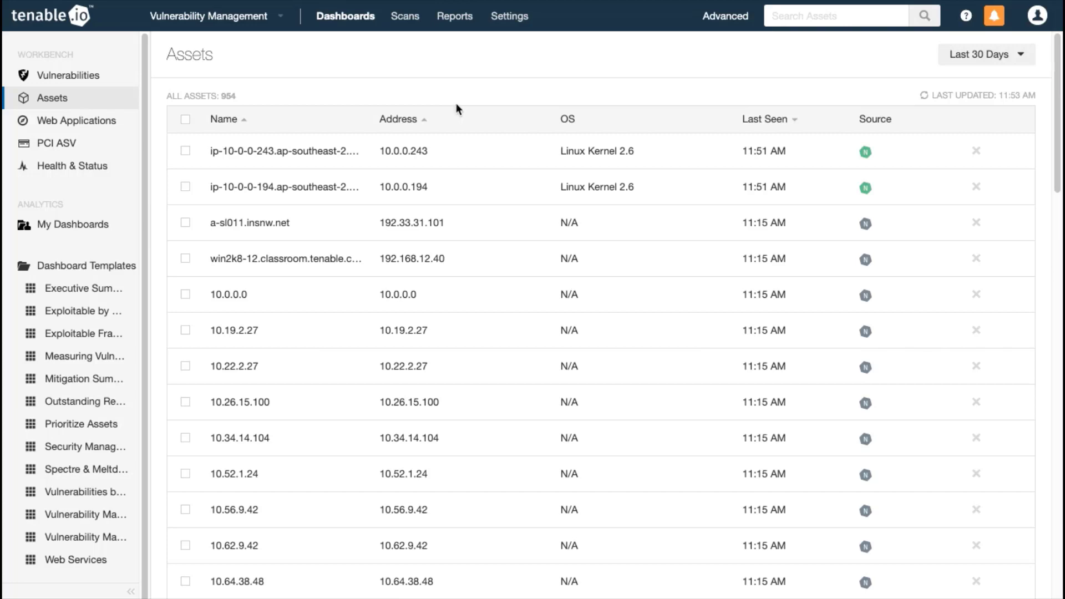
mouse_move(724, 15)
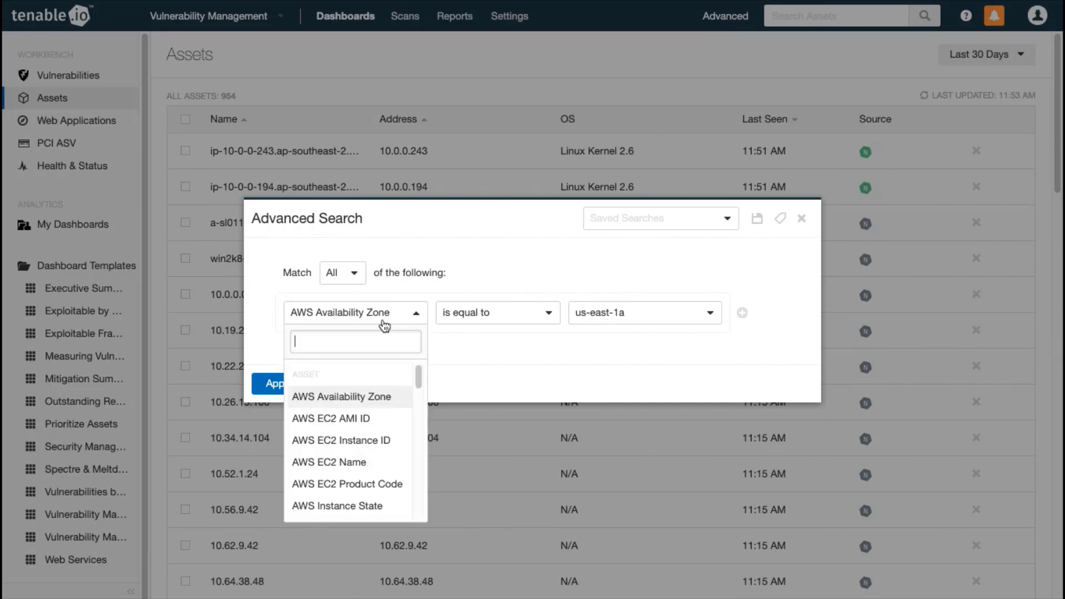
type("source")
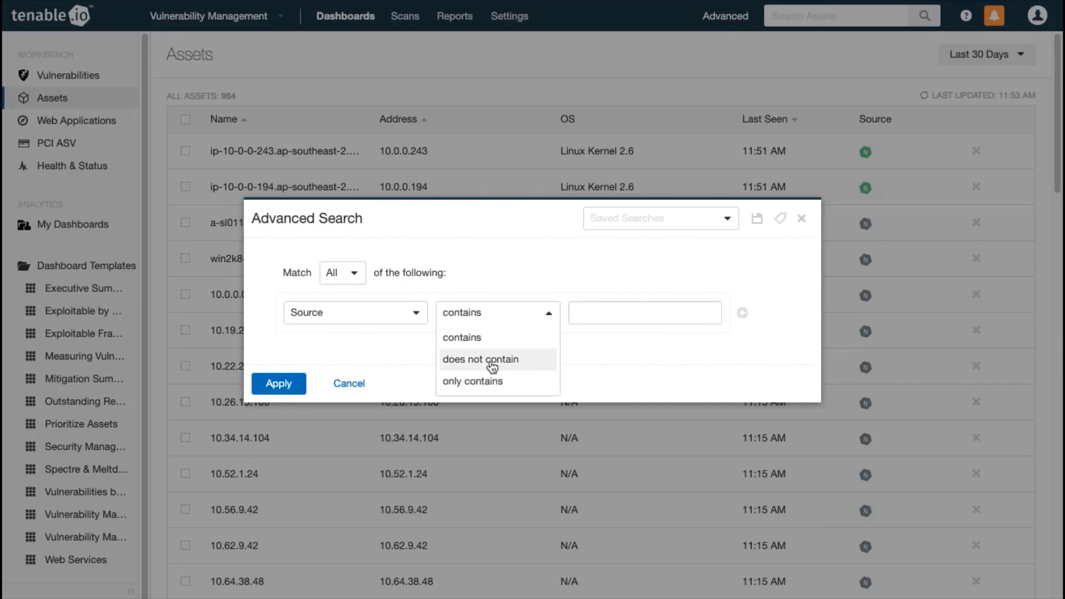
left_click(471, 380)
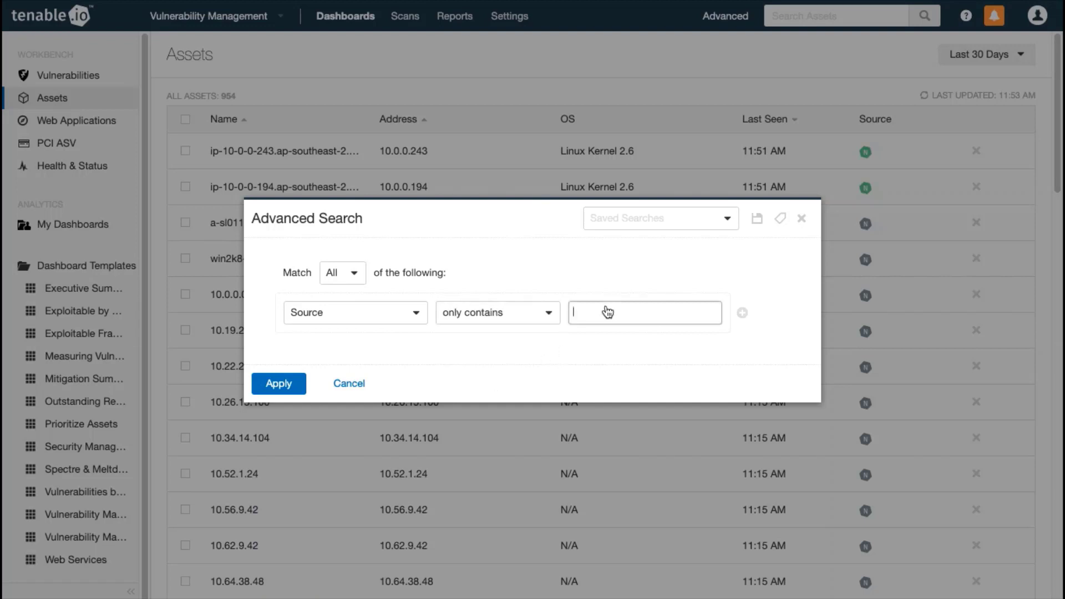
type("NNM")
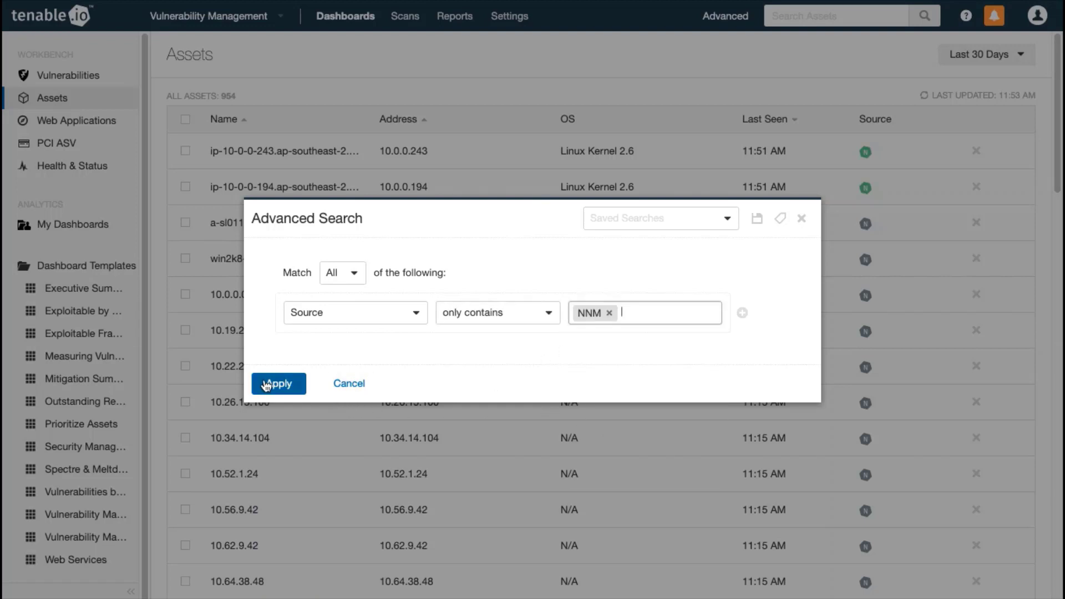
left_click(278, 383)
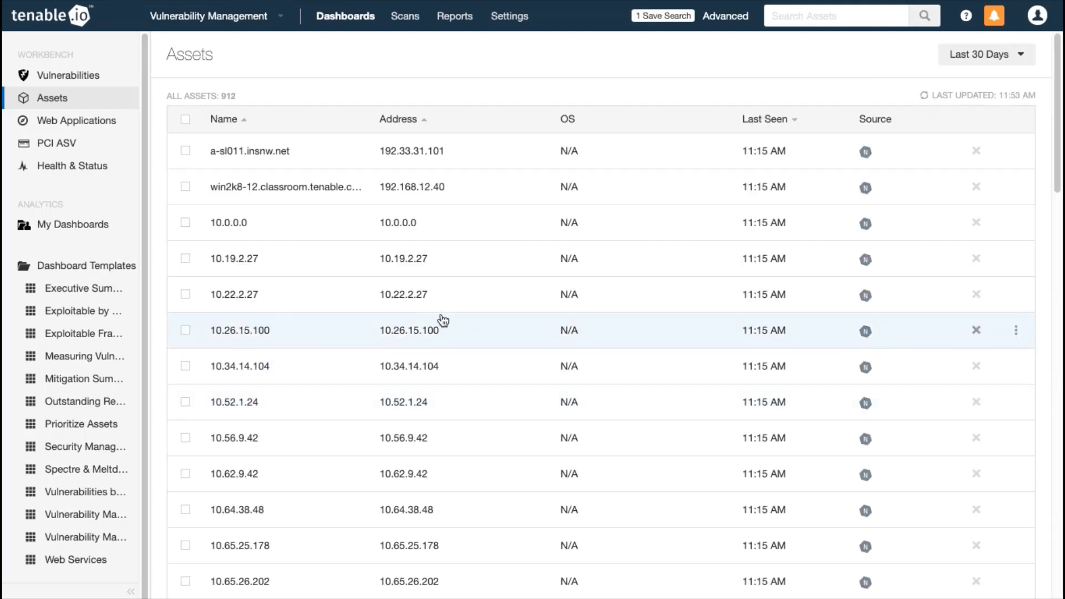
mouse_move(721, 178)
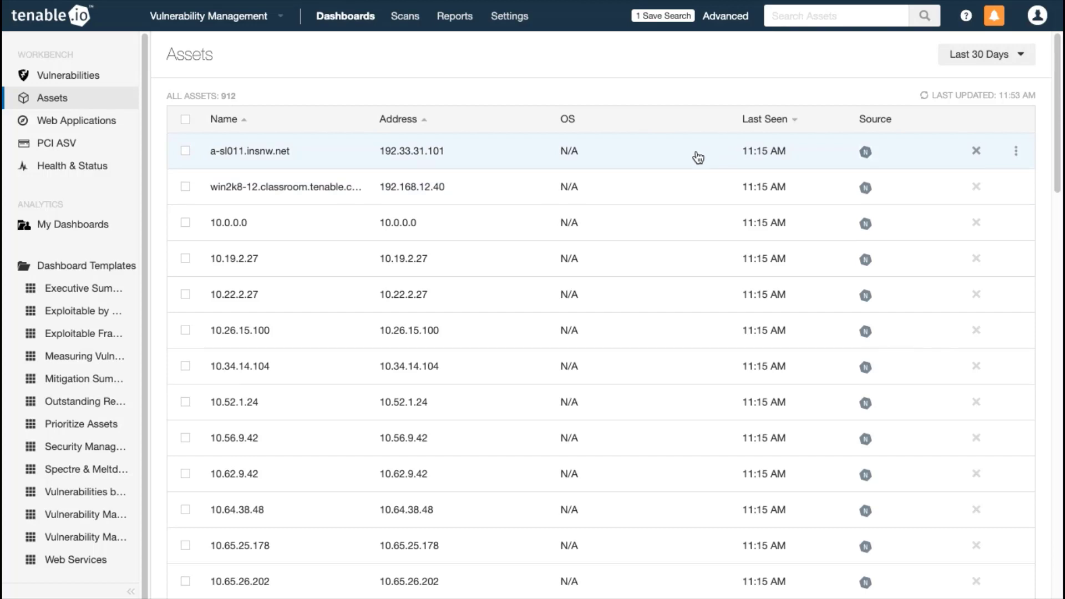
Step: Review asset 10.22.2.27's activity, six vulnerabilities and additional info (IPv4, Network Monitor source)
left_click(235, 294)
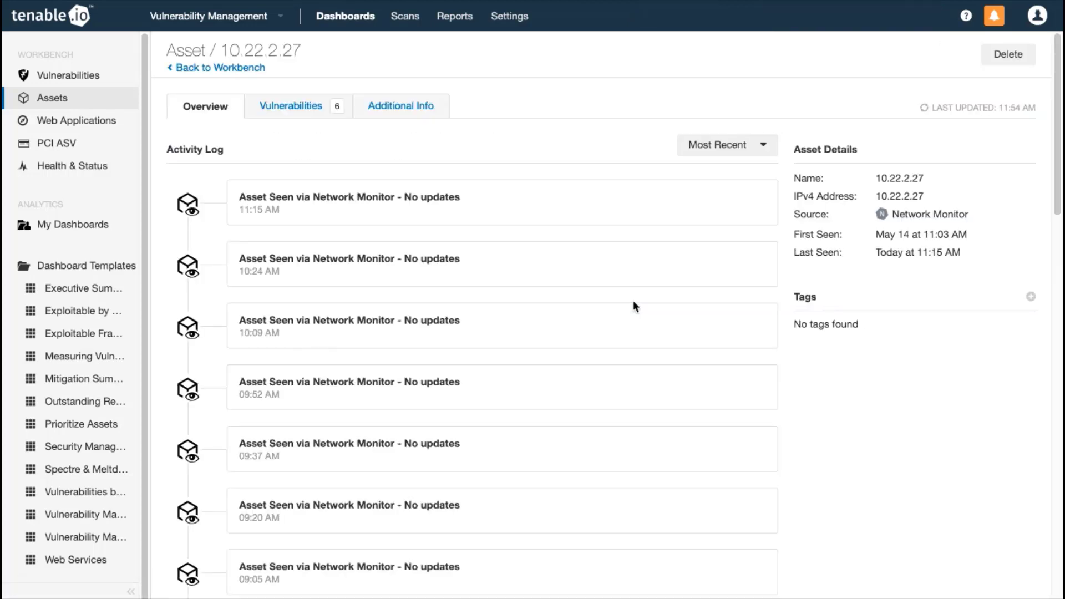
mouse_move(563, 259)
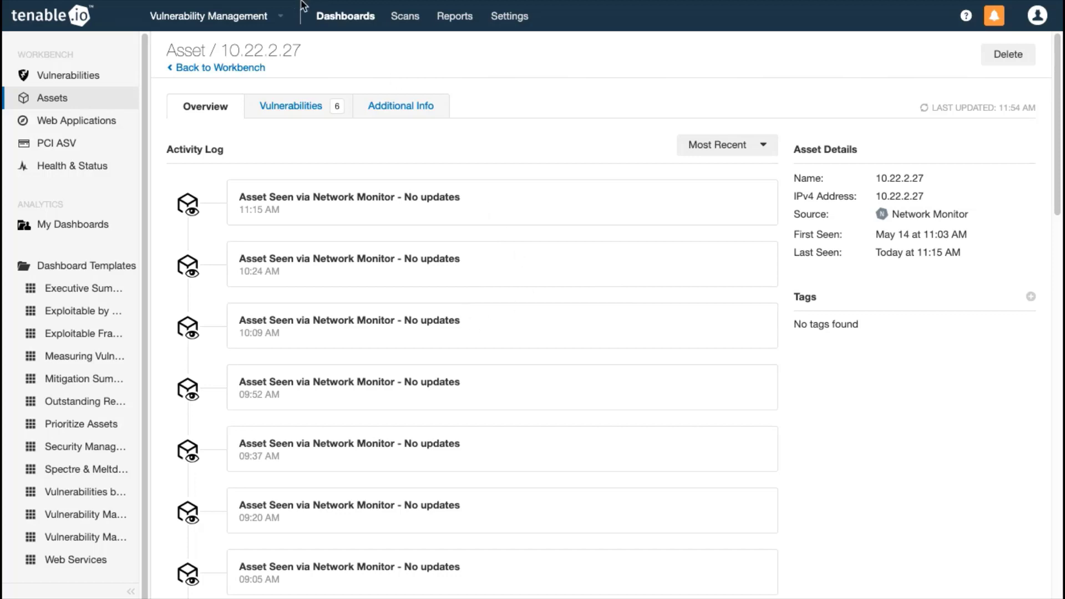
left_click(291, 106)
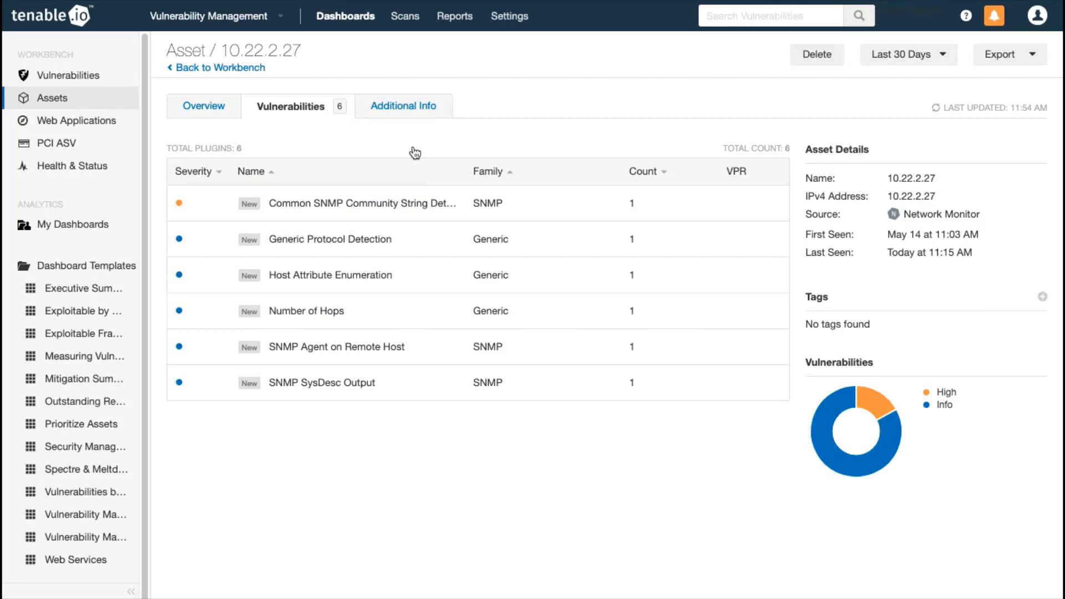
left_click(402, 106)
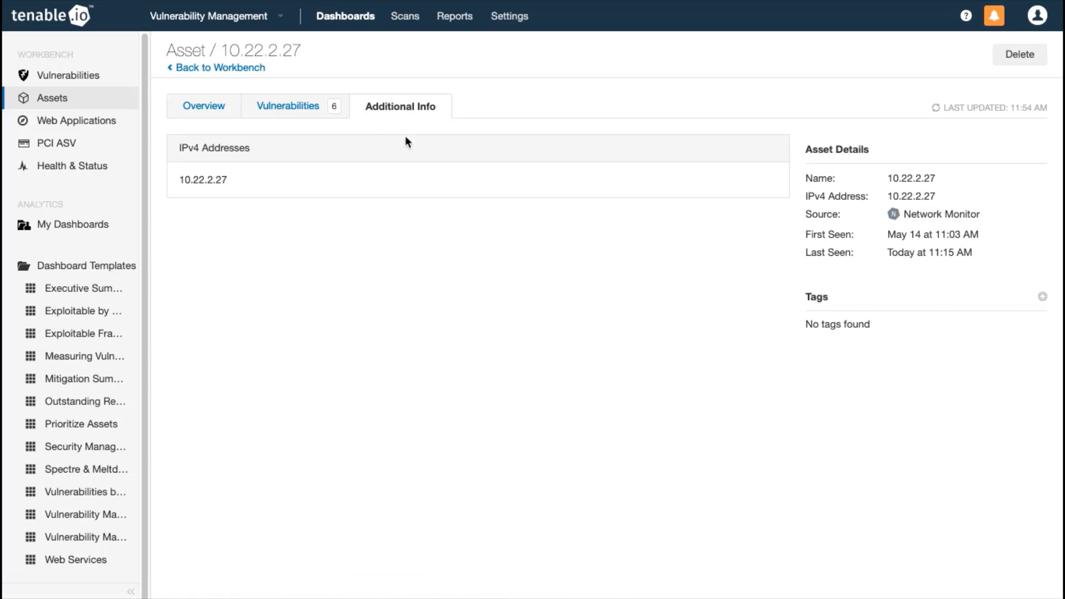
mouse_move(949, 218)
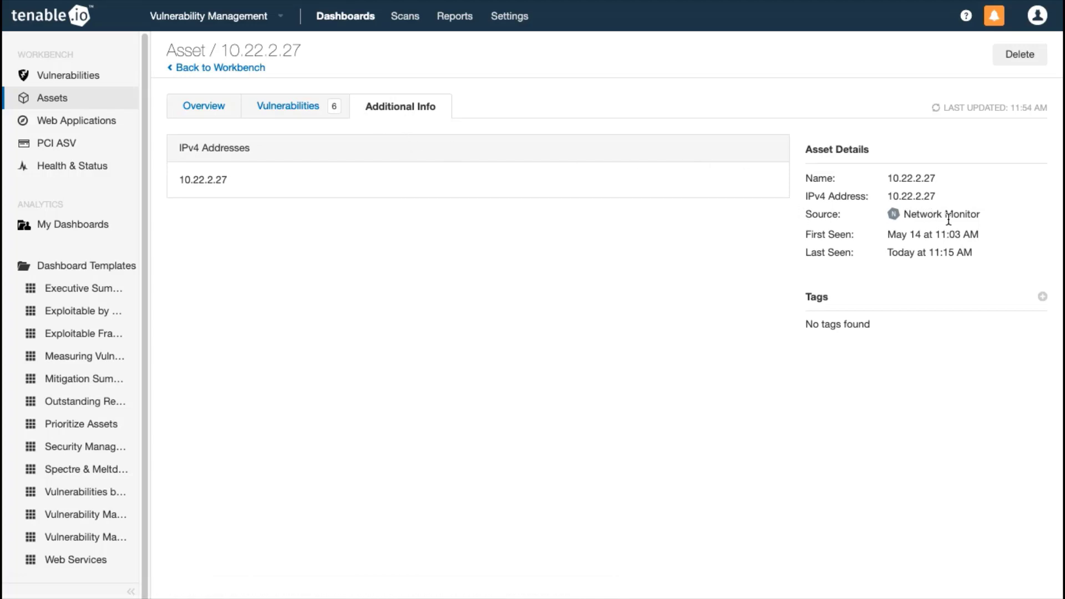